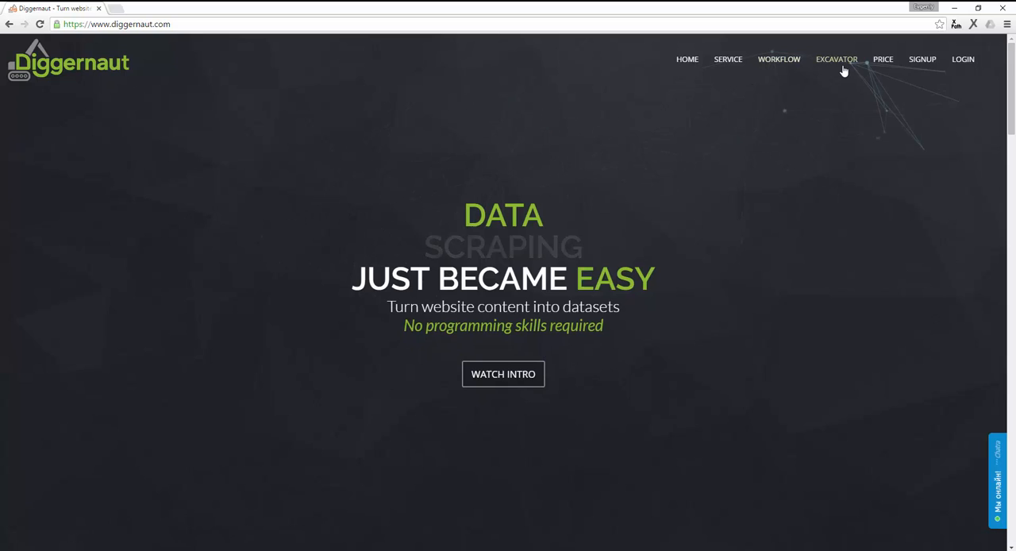
# Step: Follow Diggernaut's Excavator menu to the Excavator launcher's Chrome Web Store page
pyautogui.click(836, 58)
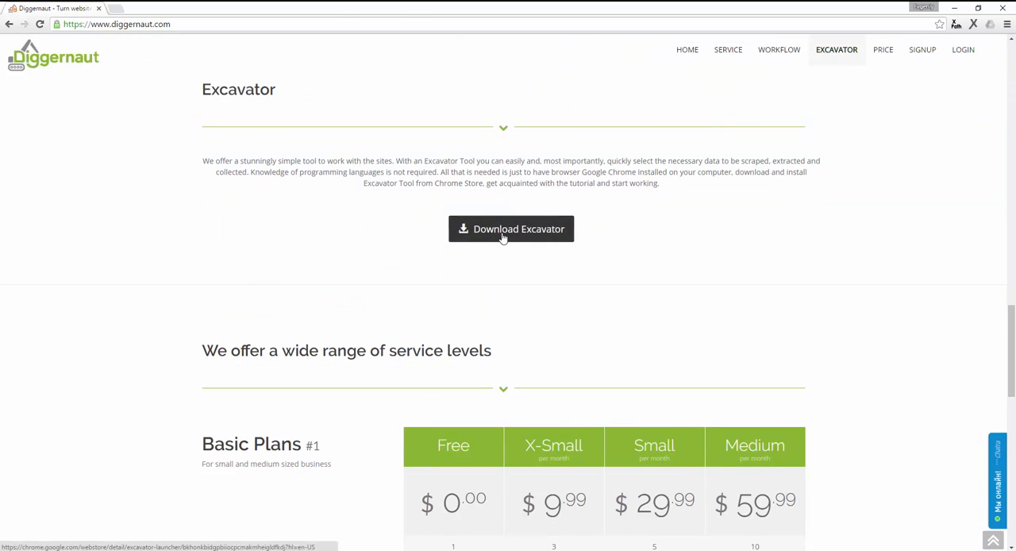
pyautogui.click(512, 228)
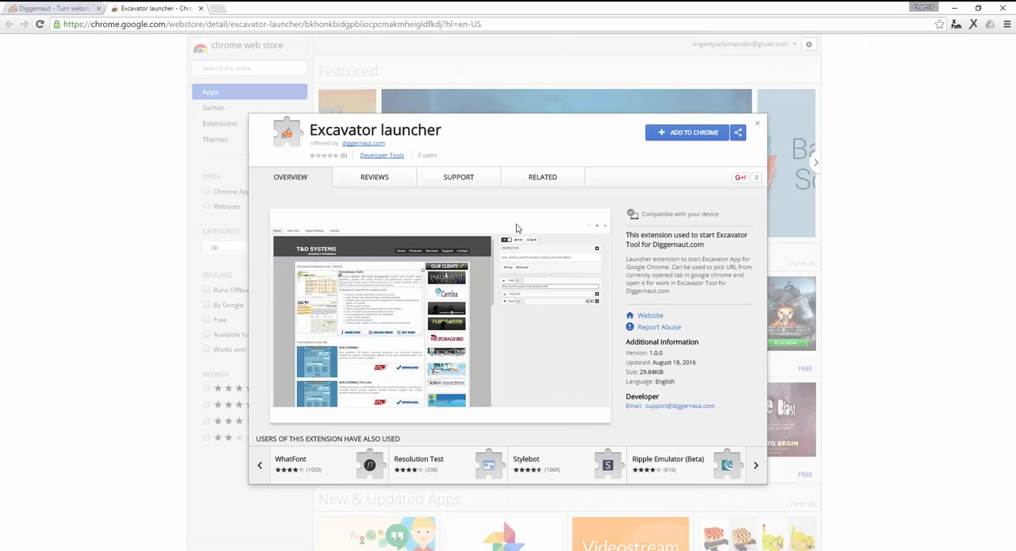
# Step: Install the Excavator launcher extension and close the confirmation window
pyautogui.click(686, 132)
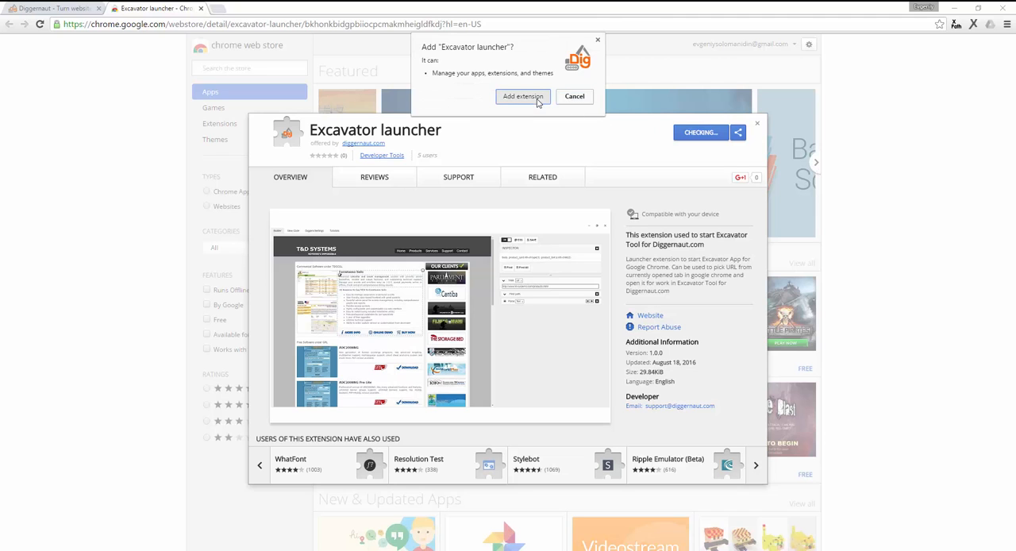
pyautogui.click(522, 96)
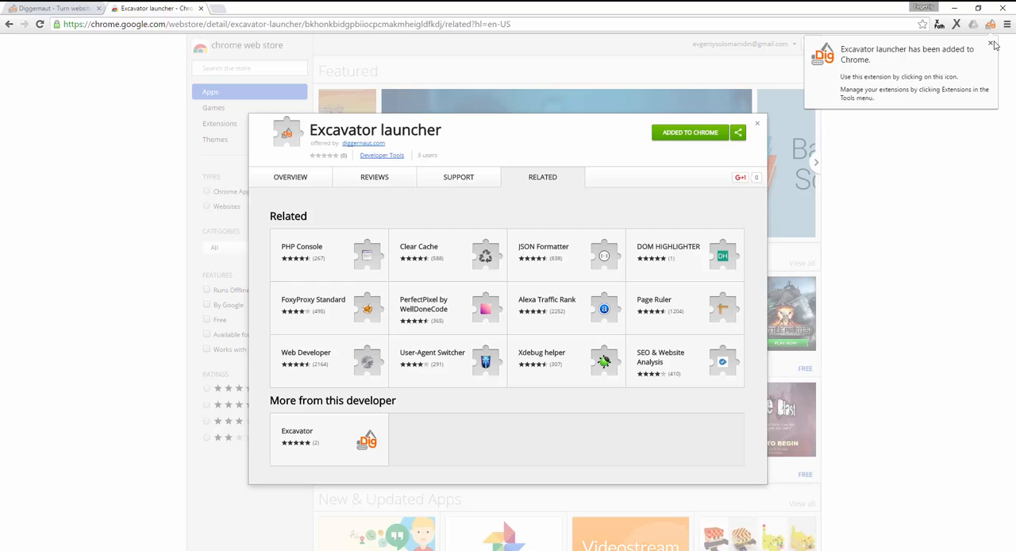
pyautogui.click(756, 123)
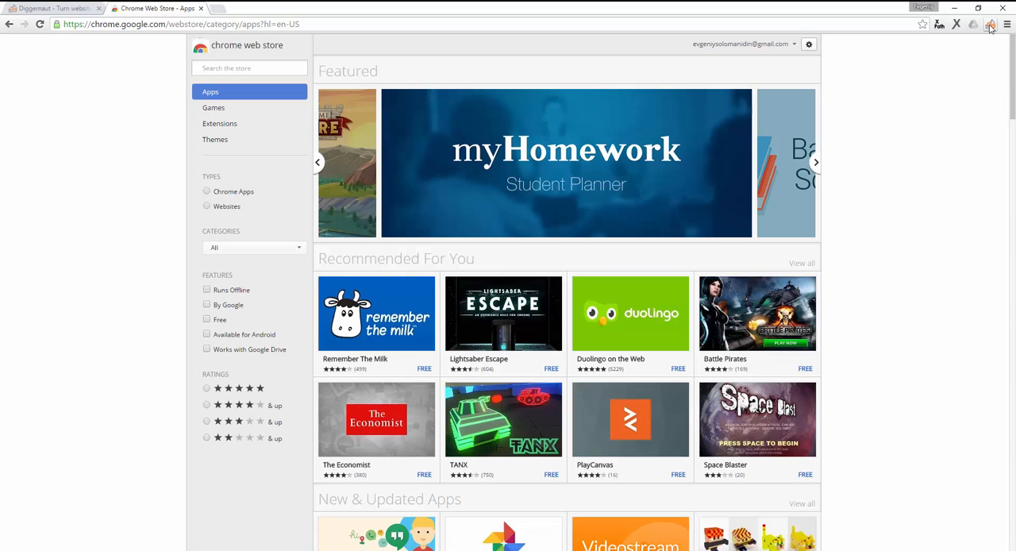
# Step: Run the Excavator launcher from the toolbar and follow its link to install the missing app
pyautogui.click(990, 23)
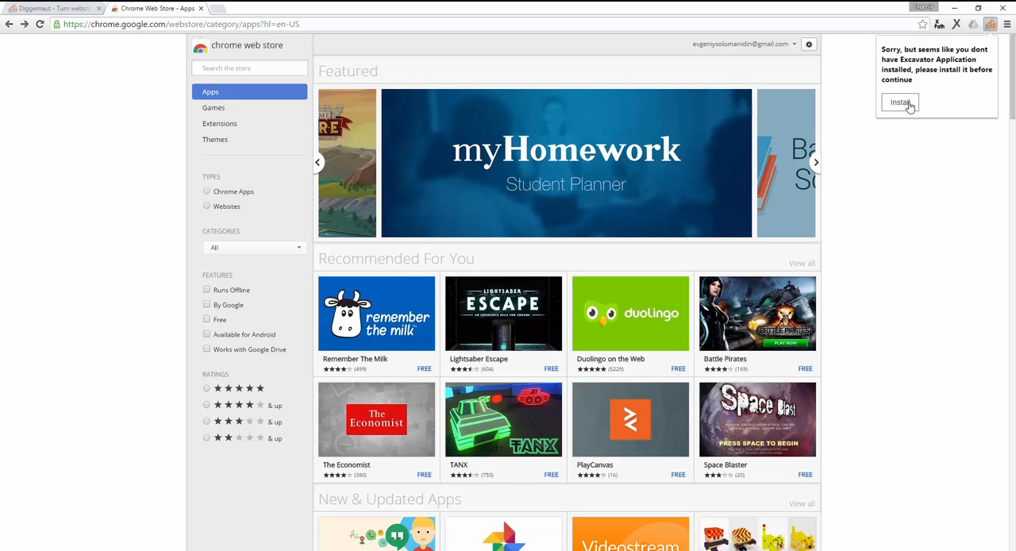
pyautogui.click(899, 102)
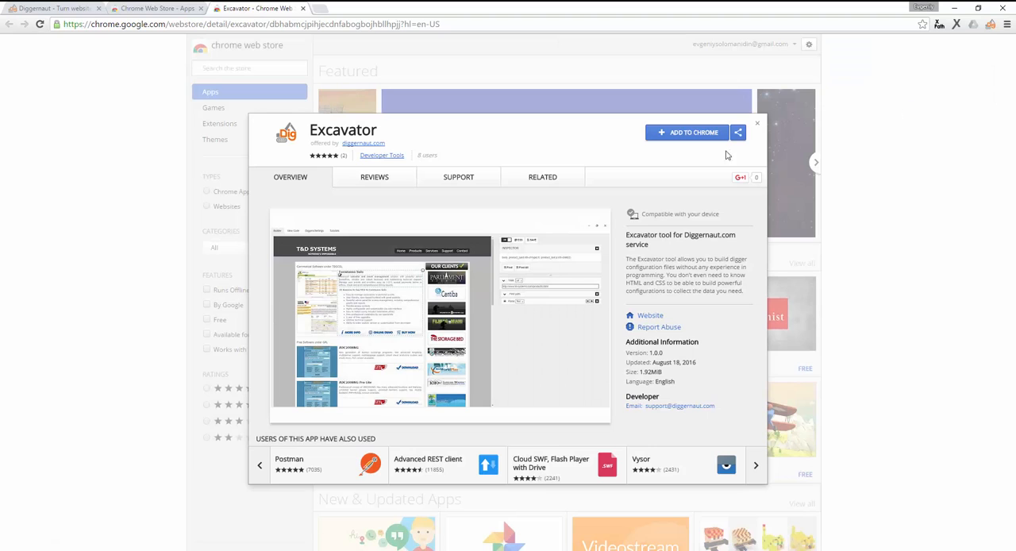
# Step: Add the Excavator app to Chrome and close its store listing
pyautogui.click(685, 132)
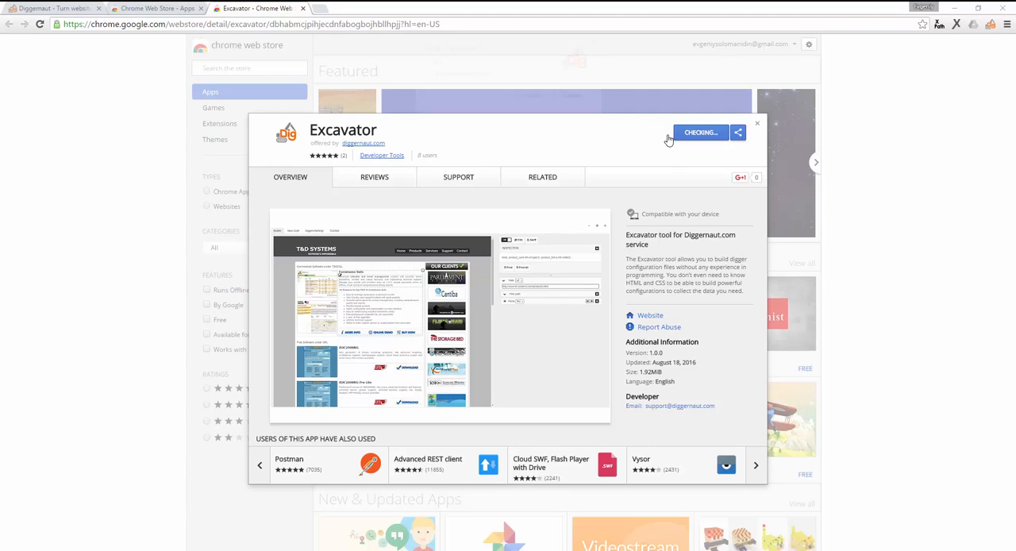
pyautogui.click(696, 132)
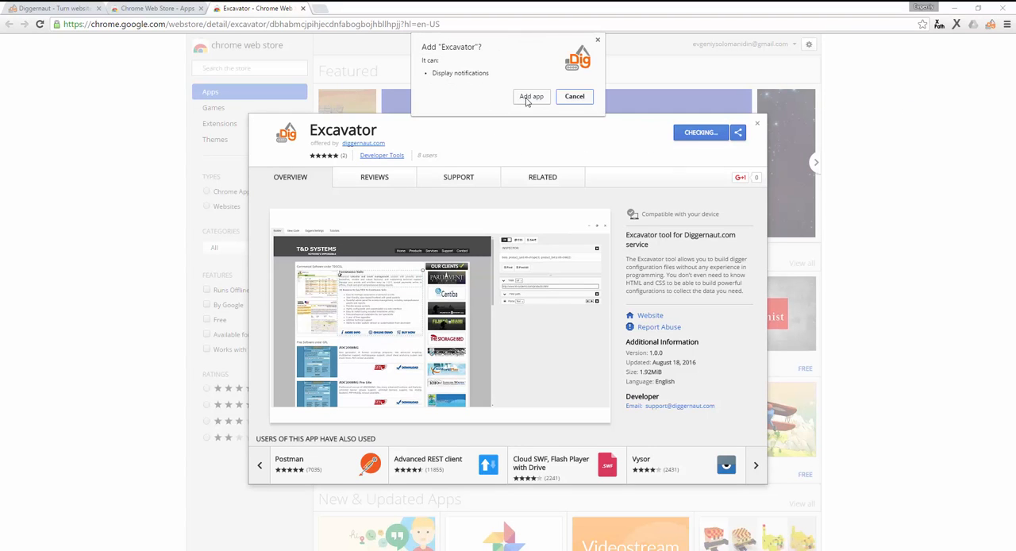
pyautogui.click(531, 96)
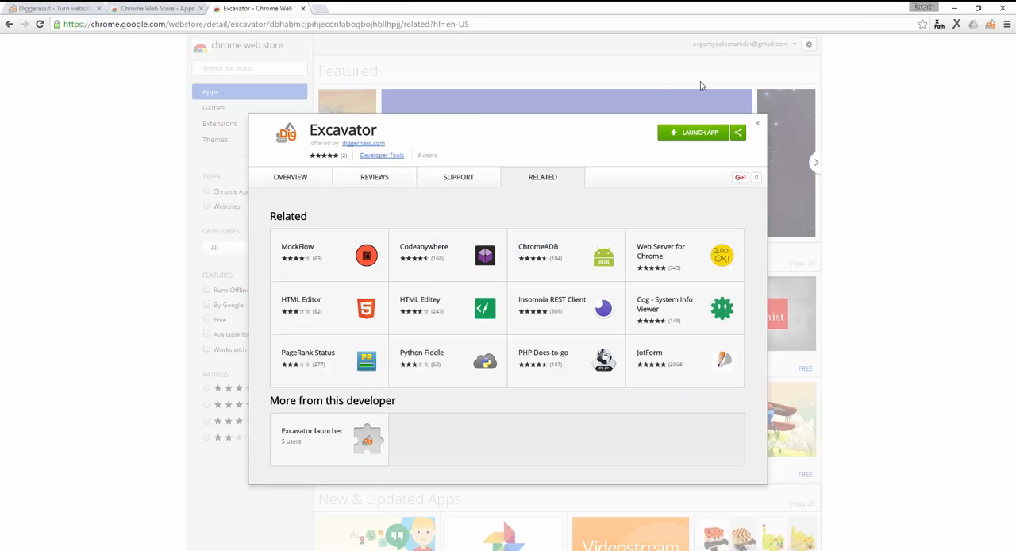
pyautogui.click(757, 123)
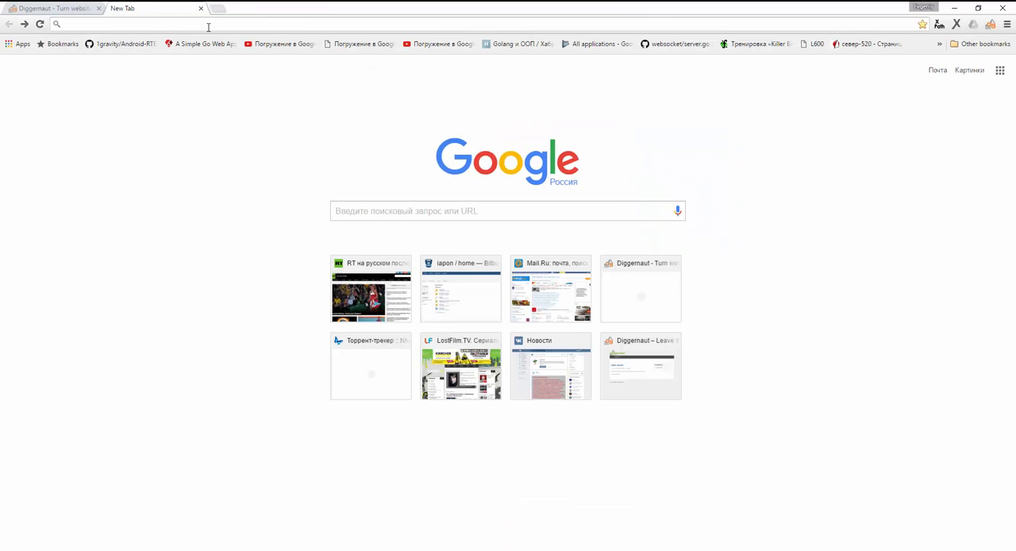
# Step: Load diggernaut.com/sandbox, the sandbox Activities List page, in a new tab
pyautogui.write('diggernaut.com/sandbox/')
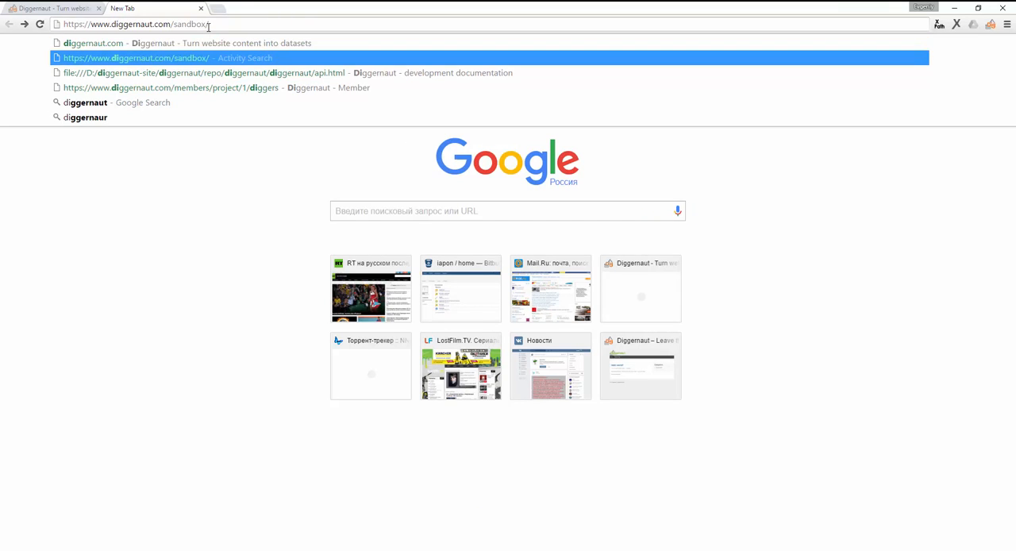
pyautogui.click(135, 57)
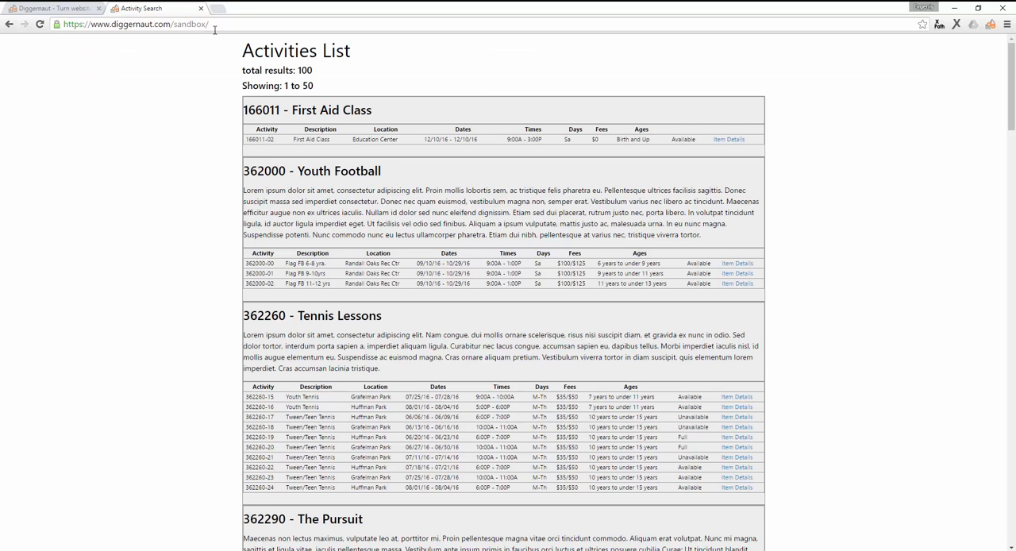